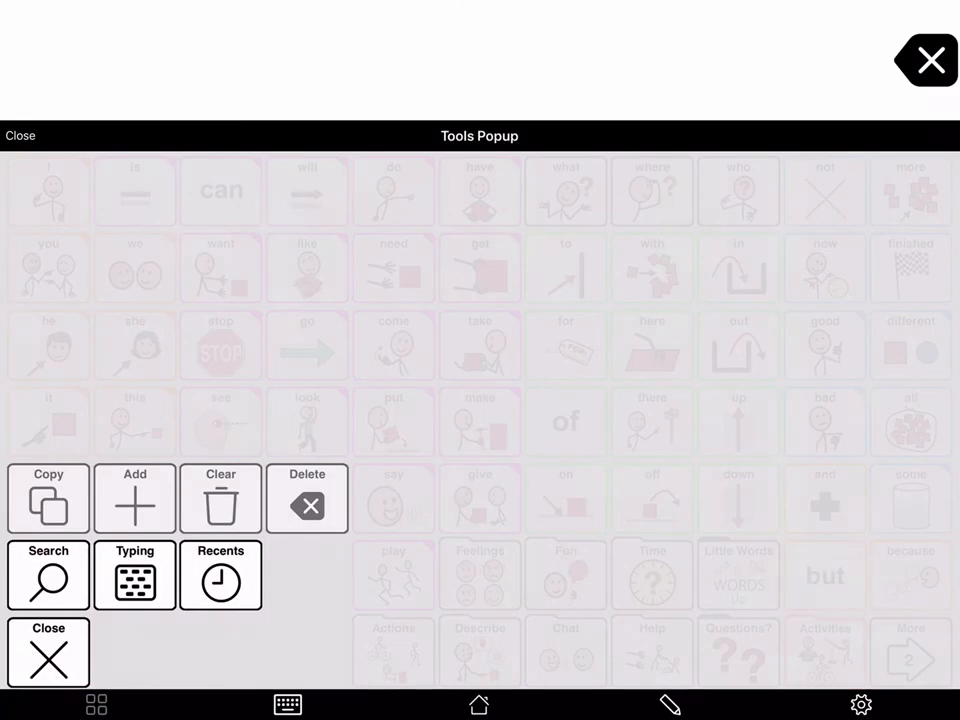
Step: Open Search from the Tools popup and search the vocabulary for "Do"
{"action": "left_click", "coordinate": [48, 575]}
{"action": "type", "text": "Do"}
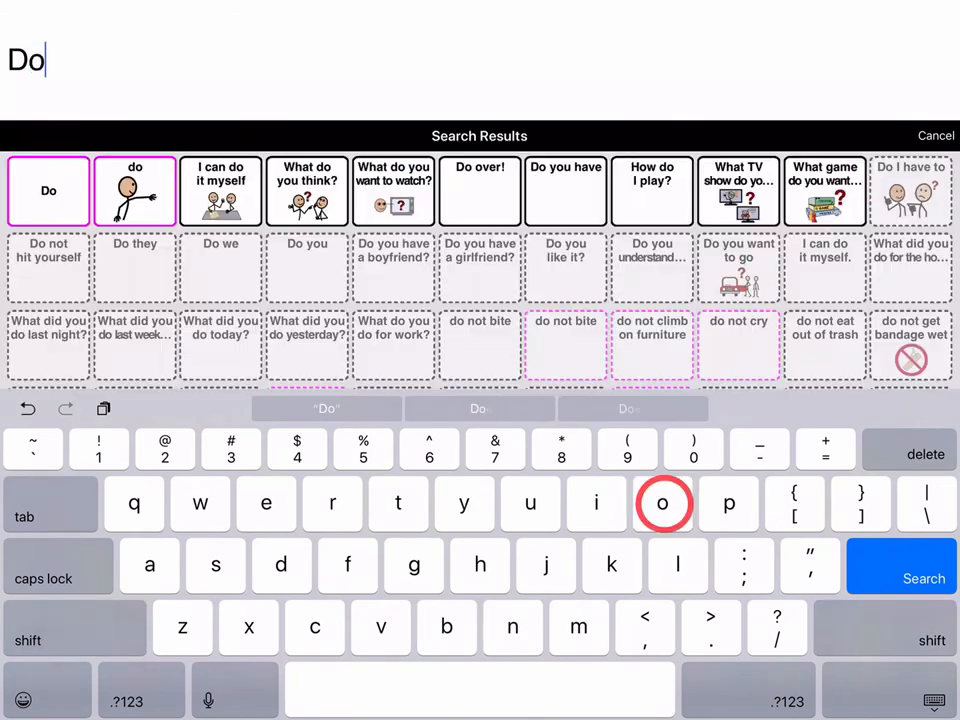
Step: Narrow the search to "Dolp" and pick the dolphin result to show its path
{"action": "type", "text": "lp"}
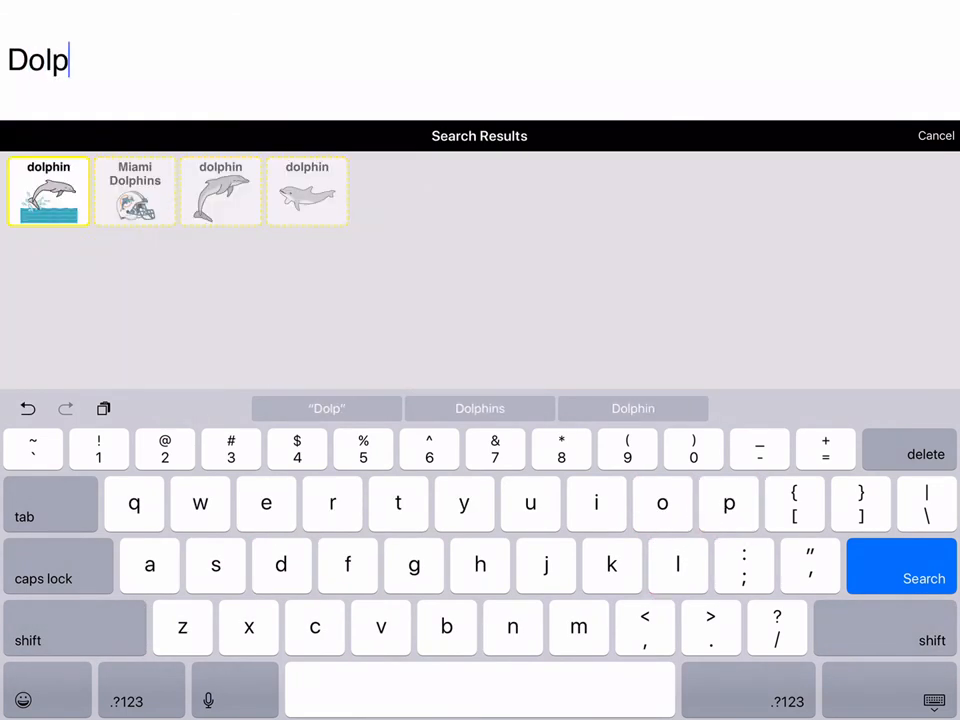
{"action": "left_click", "coordinate": [49, 191]}
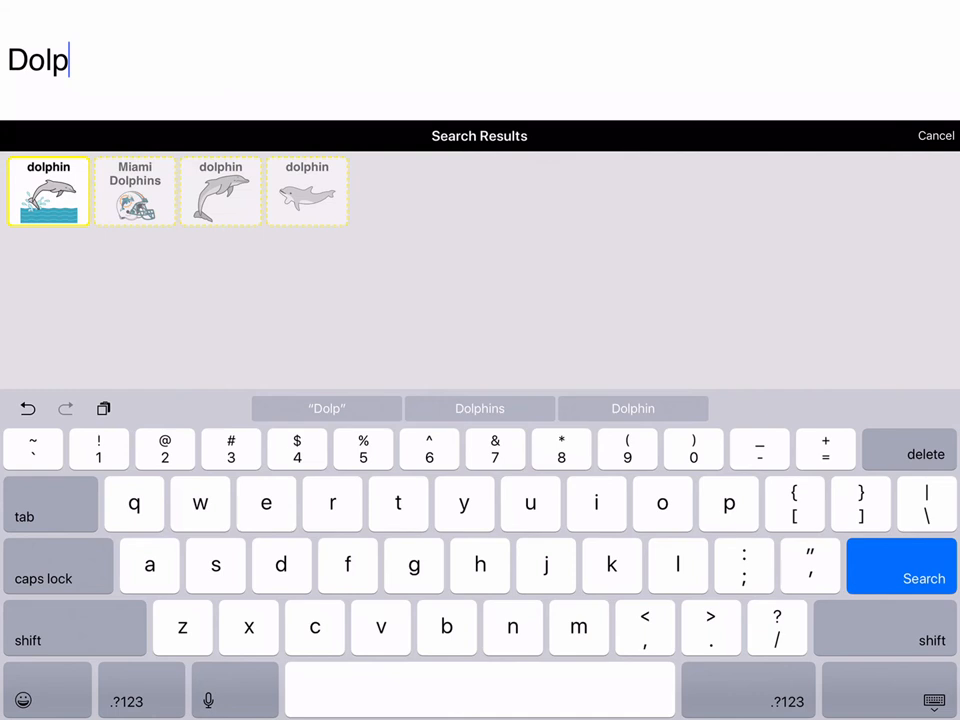
{"action": "left_click", "coordinate": [900, 566]}
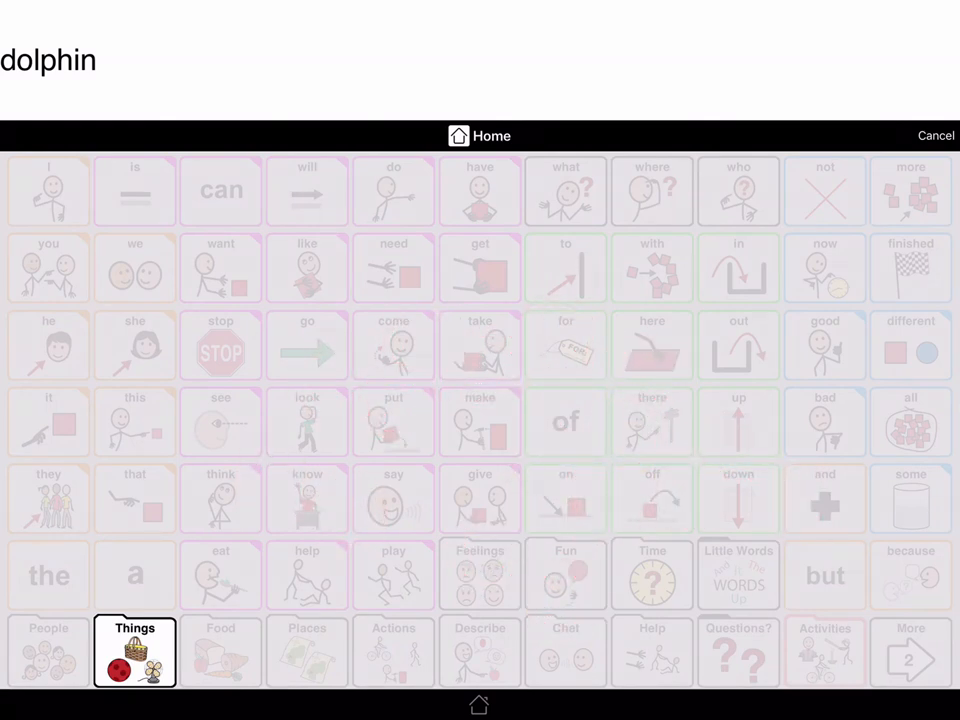
Step: Follow Things, then Animals, and add the dolphin button to the message
{"action": "left_click", "coordinate": [134, 651]}
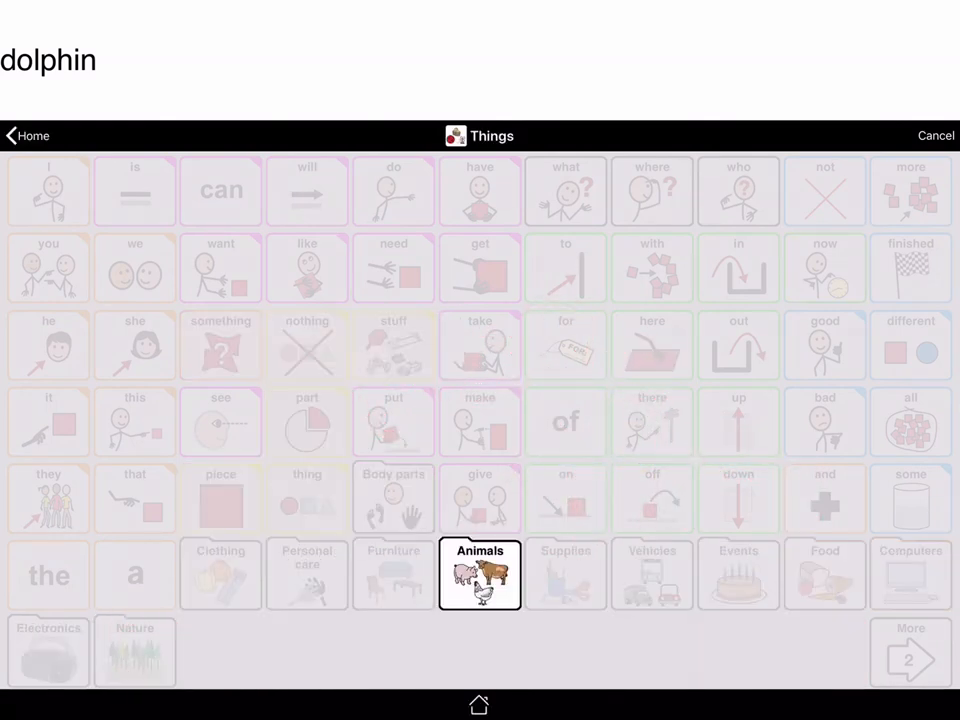
{"action": "left_click", "coordinate": [479, 574]}
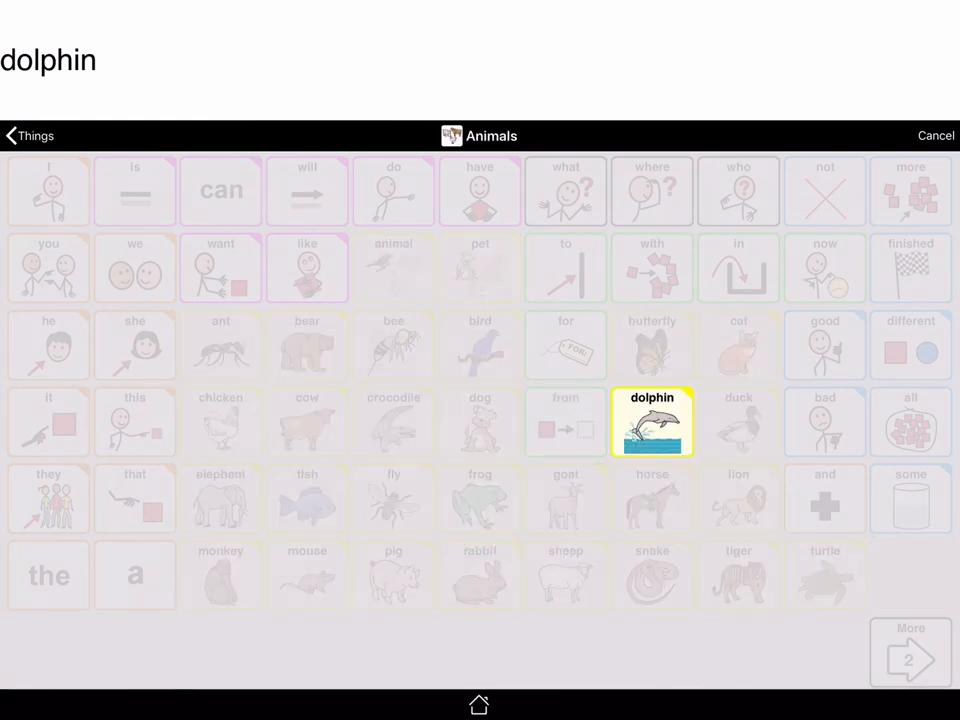
{"action": "left_click", "coordinate": [651, 421]}
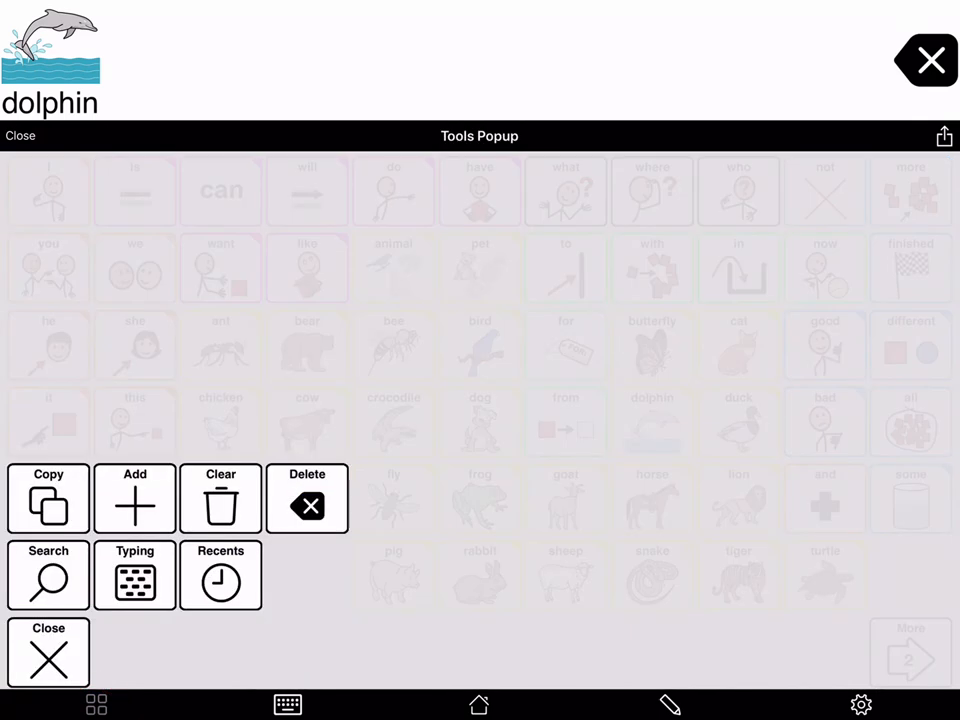
Step: Search for "Sea" and choose the sea urchin result to show its path
{"action": "left_click", "coordinate": [48, 575]}
{"action": "type", "text": "Sea"}
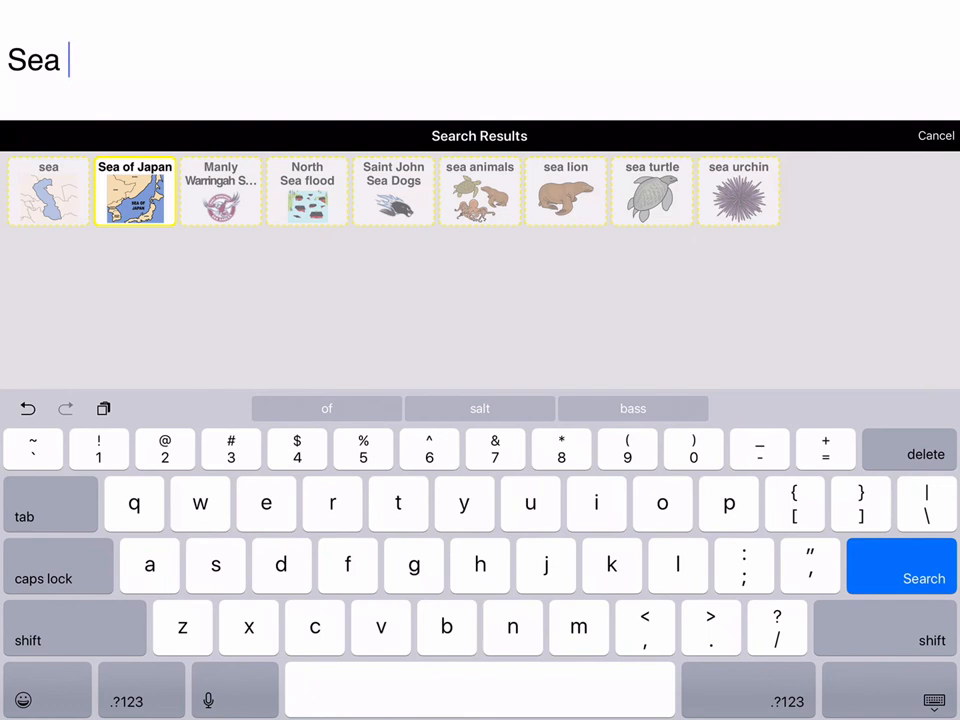
{"action": "left_click", "coordinate": [738, 191]}
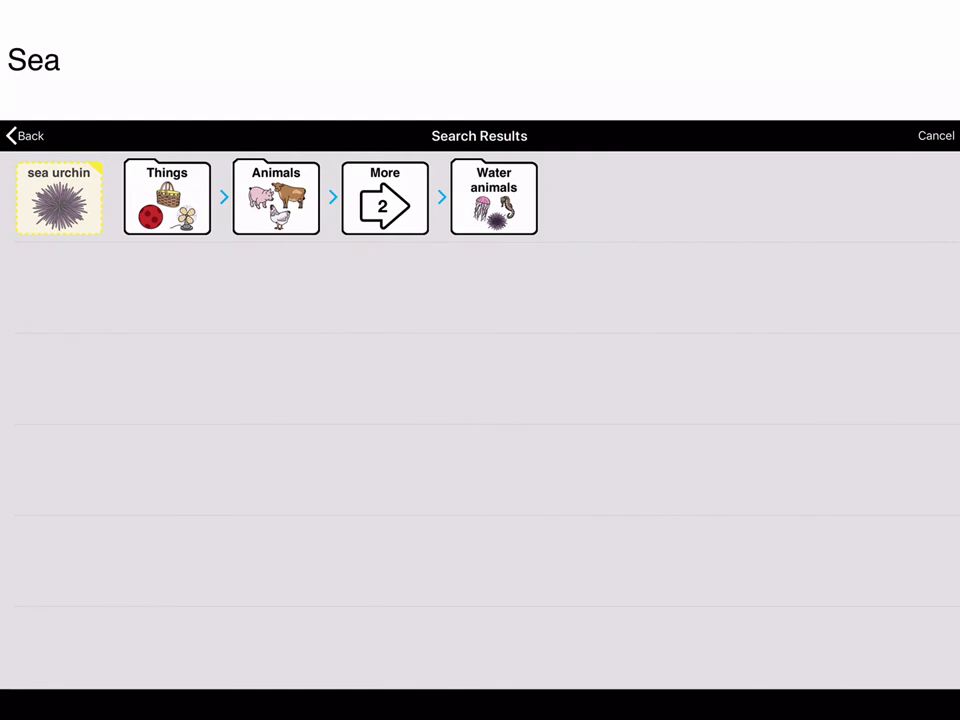
Step: Follow the sea urchin path through Things to page 2 of Water animals
{"action": "left_click", "coordinate": [58, 198]}
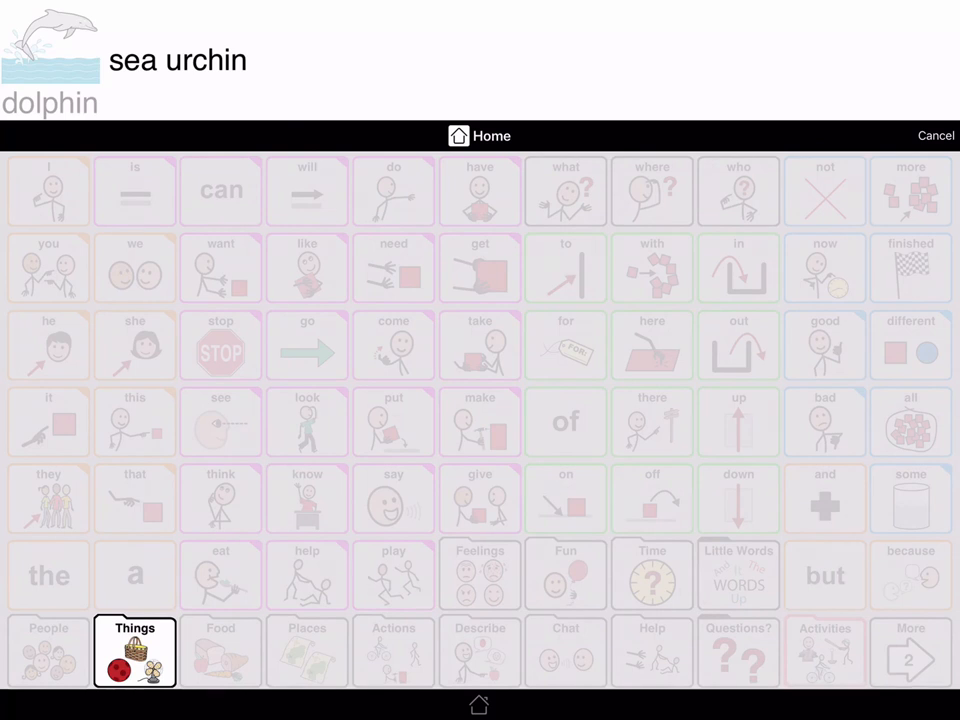
{"action": "left_click", "coordinate": [135, 652]}
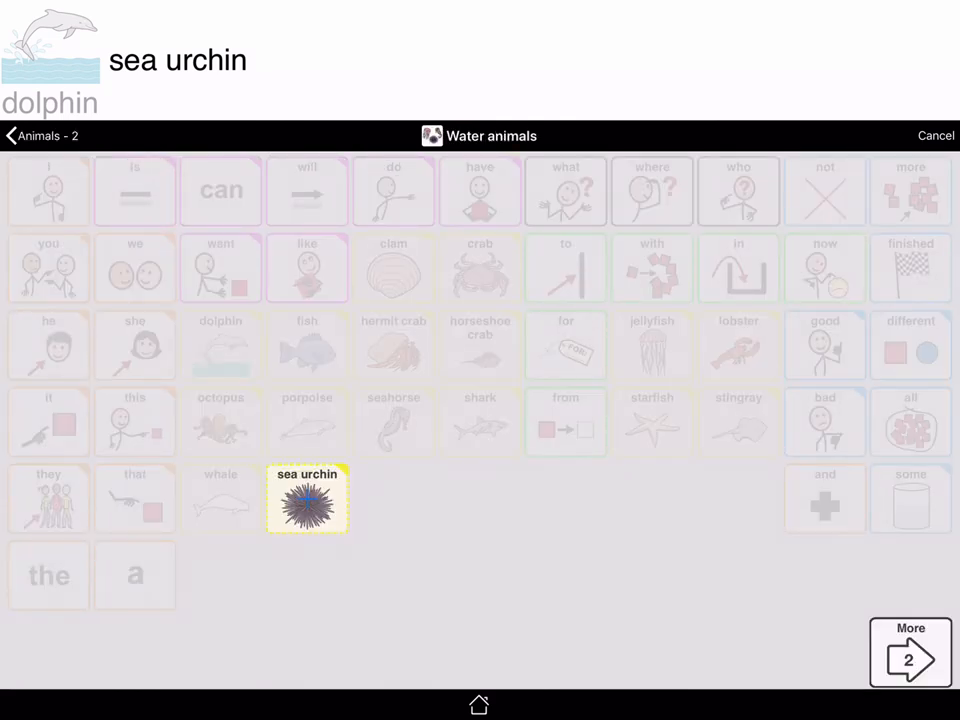
{"action": "left_click", "coordinate": [307, 500]}
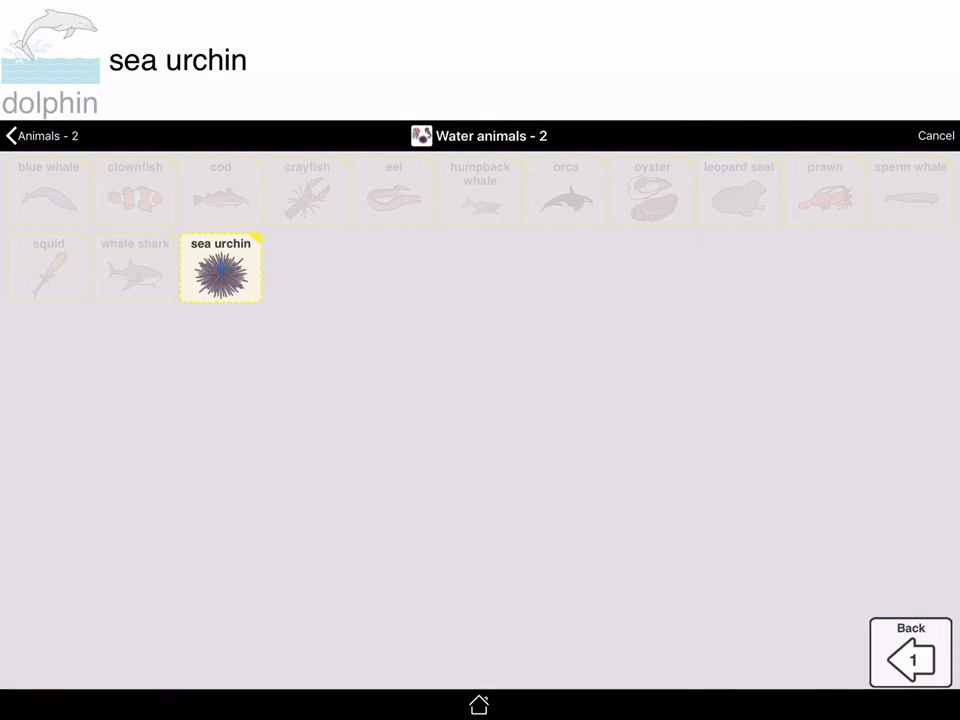
Step: Add the sea urchin button after dolphin in the message window
{"action": "left_click", "coordinate": [220, 268]}
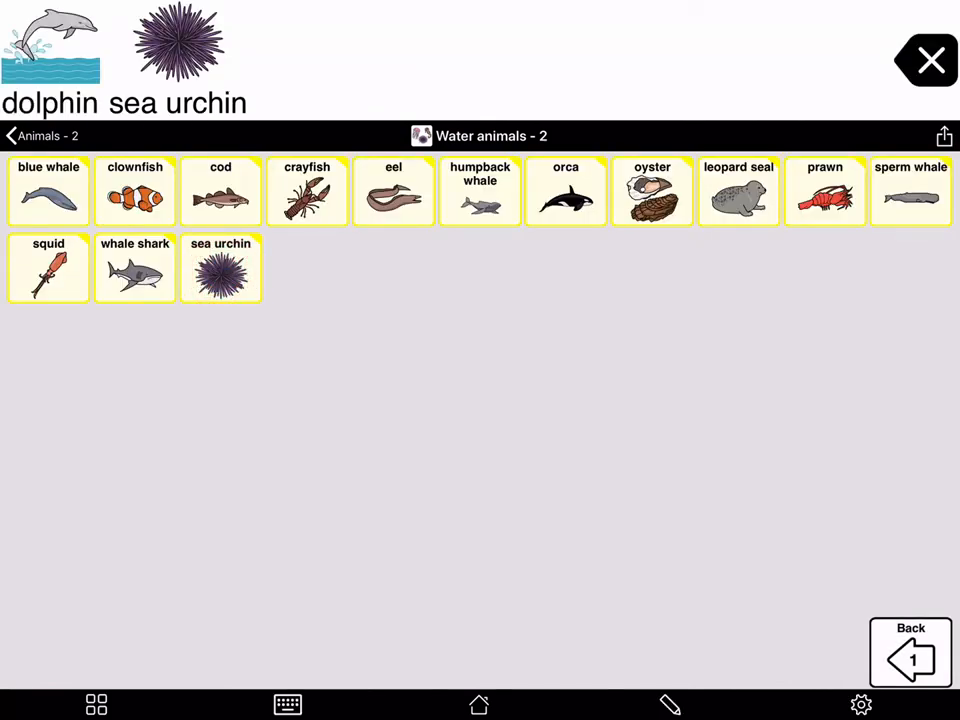